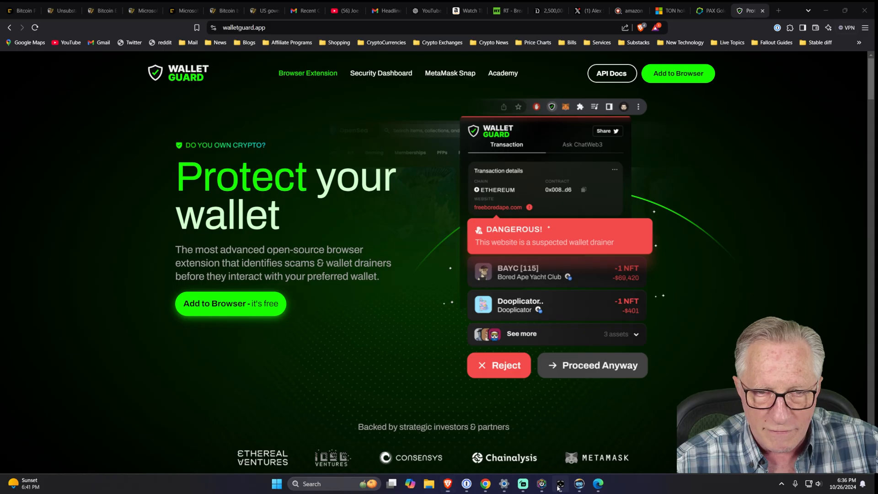
Step: Switch from Chrome to Ledger Live via the taskbar icon
click(560, 483)
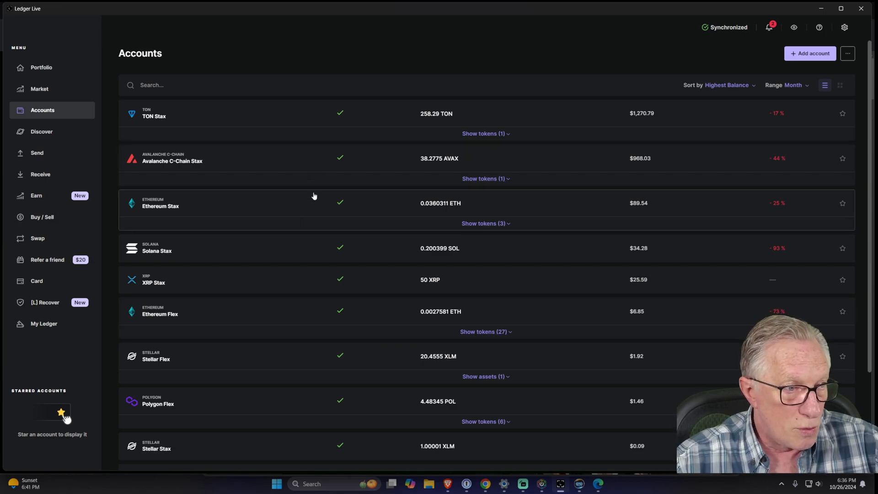
mouse_move(275, 245)
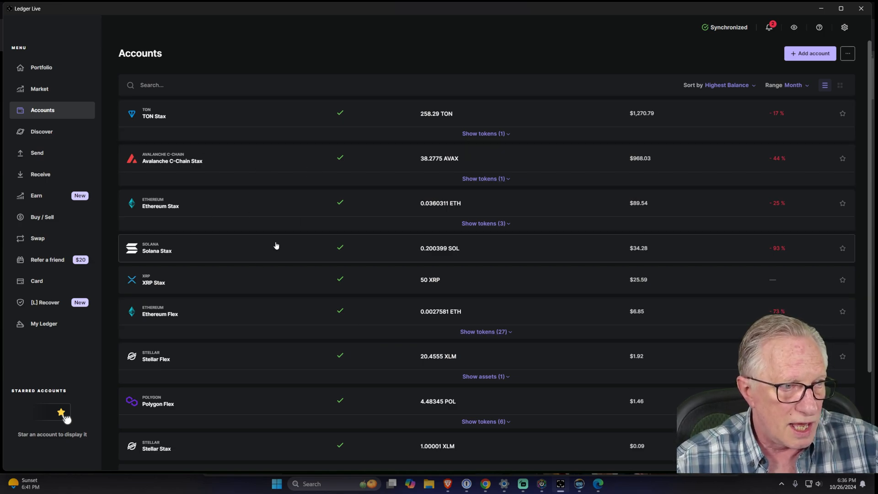
mouse_move(336, 282)
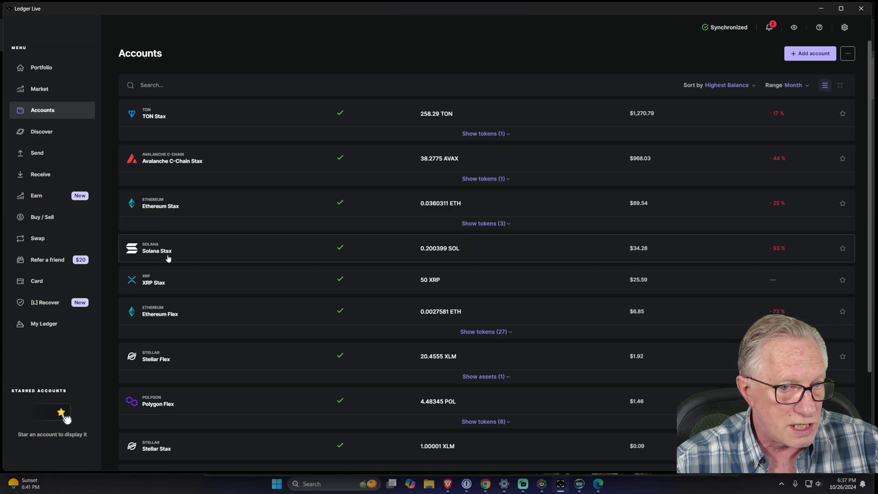
mouse_move(160, 314)
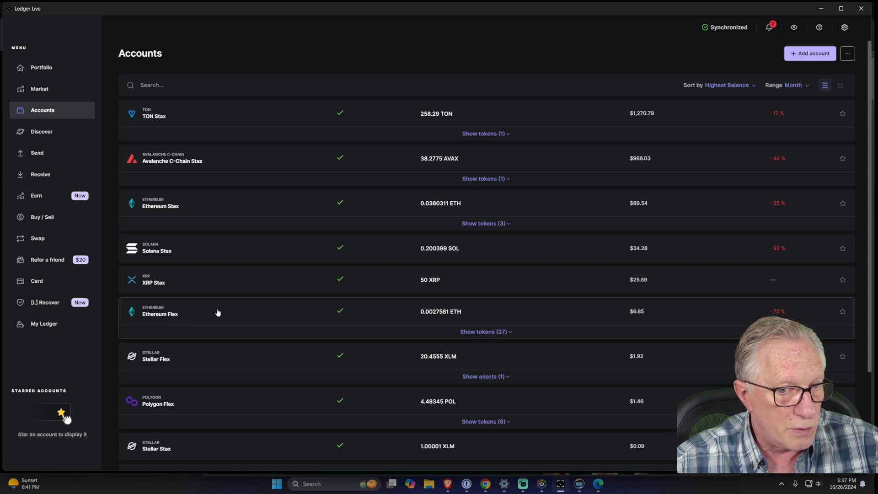
scroll(down, 3)
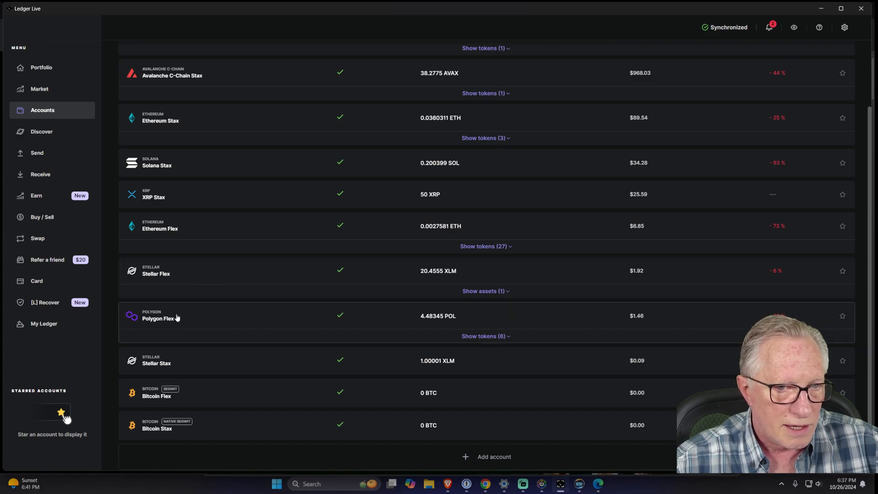
scroll(down, 3)
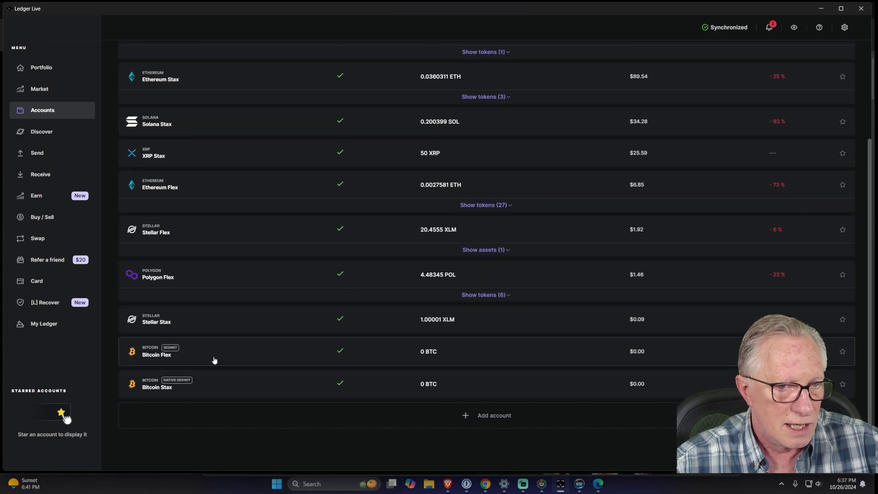
mouse_move(199, 357)
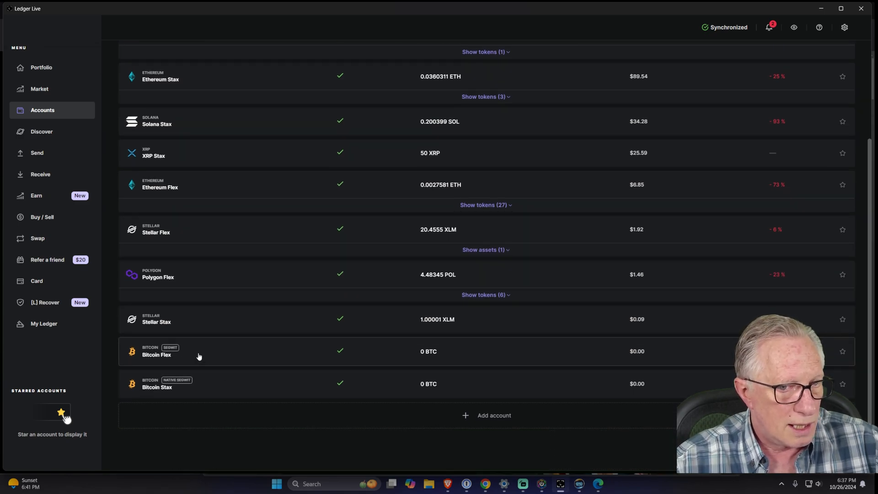
mouse_move(210, 390)
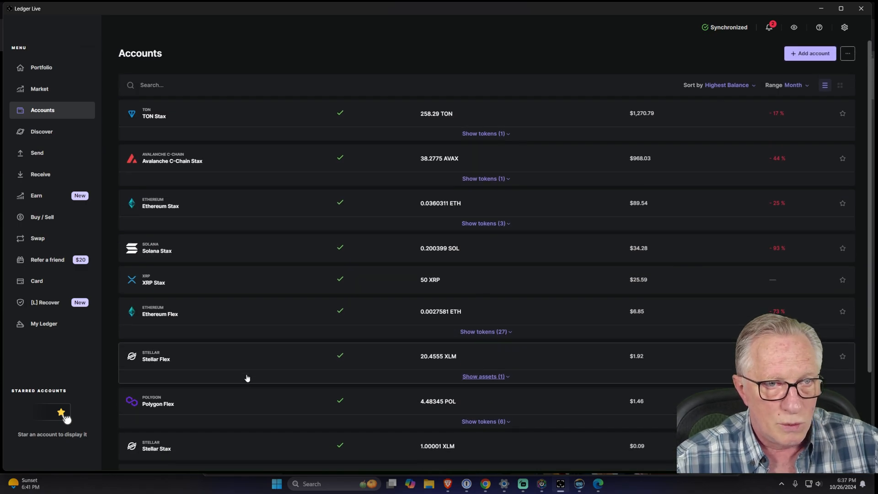
mouse_move(244, 359)
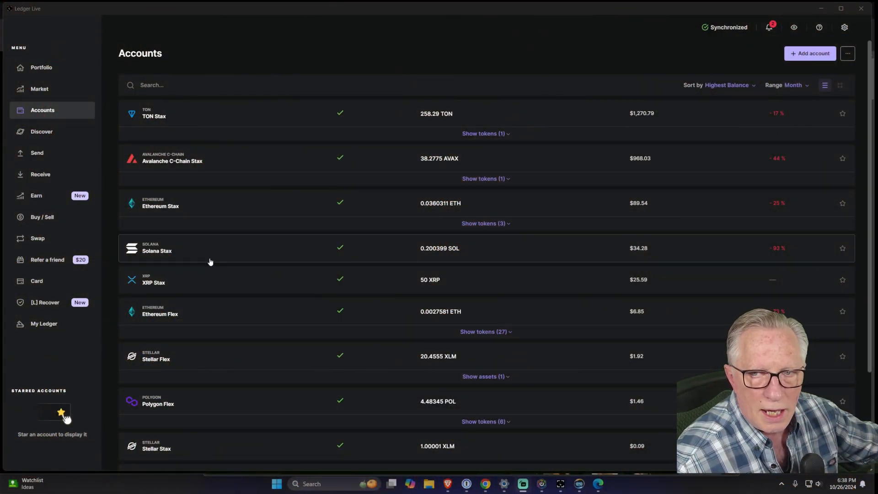
Step: Begin adding an account with Bitcoin (BTC) selected as the crypto asset
click(810, 53)
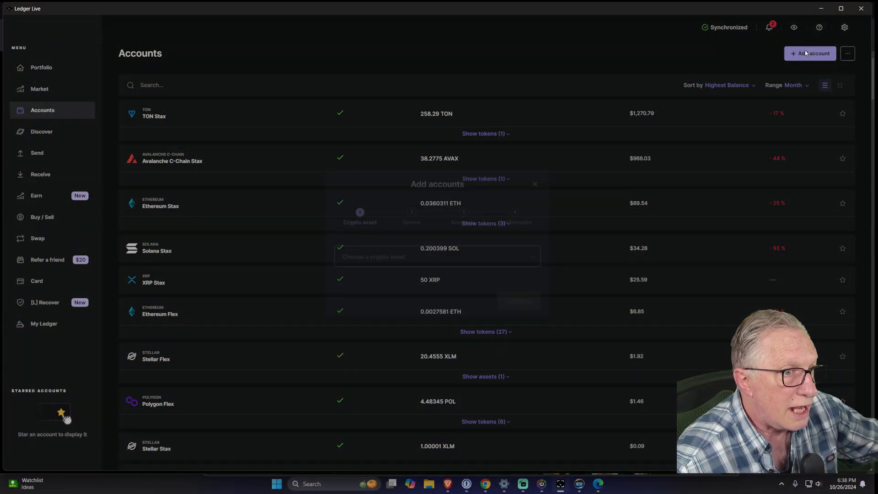
click(810, 53)
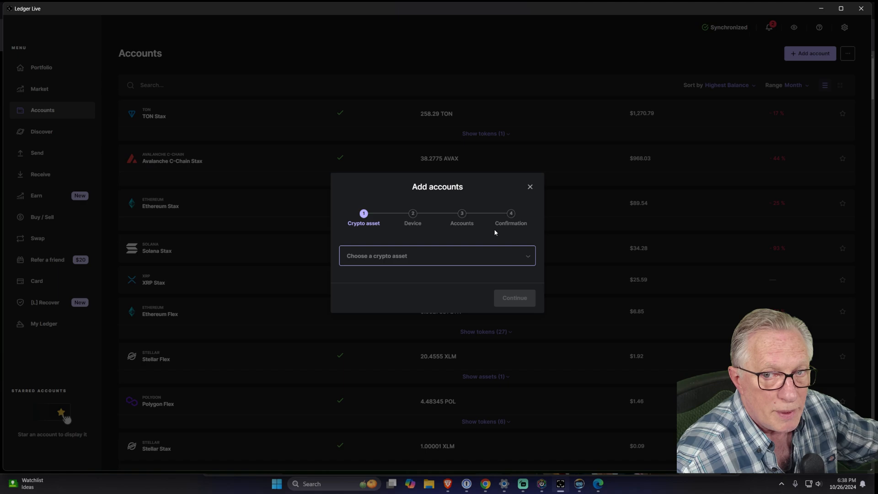
click(437, 256)
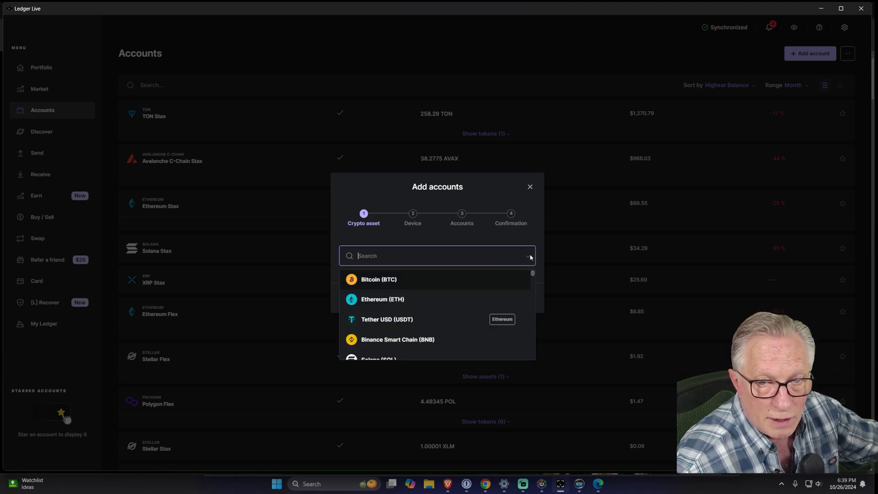
click(379, 279)
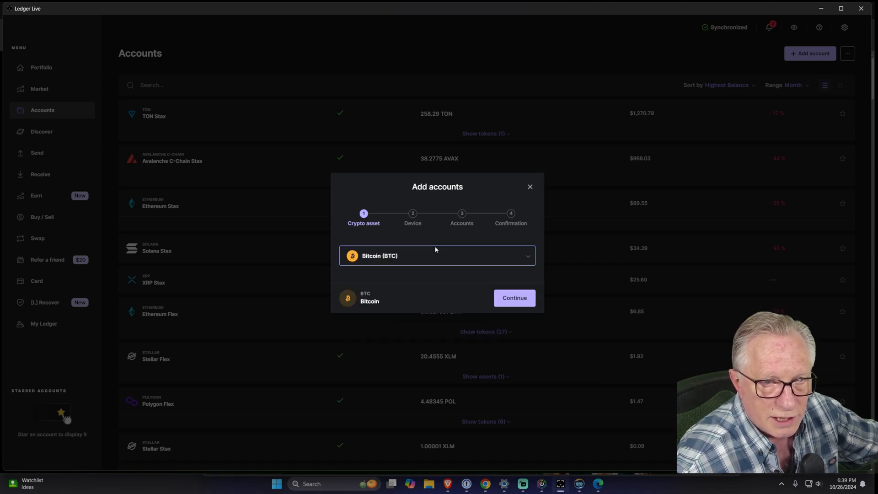
click(513, 297)
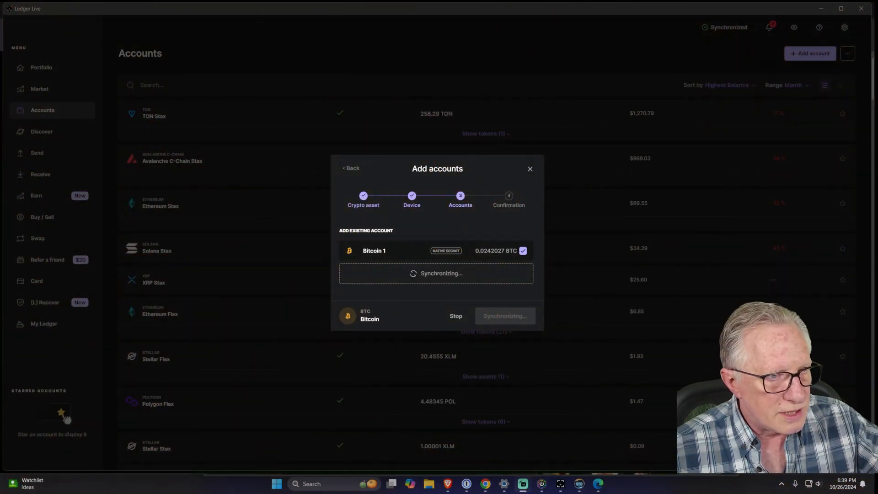
mouse_move(281, 310)
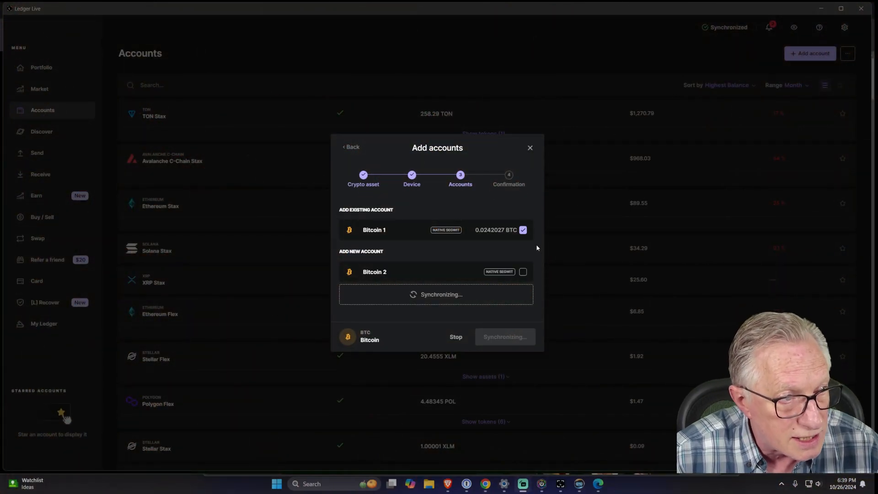
mouse_move(401, 287)
text(A)
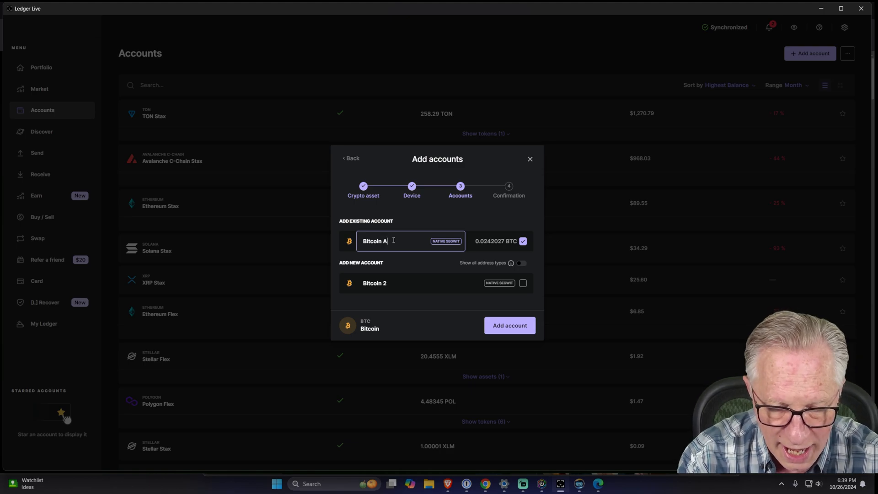
Step: Rename the 0.0242027 BTC account to 'Bitcoin Orange Nano X' and add it
text(lex)
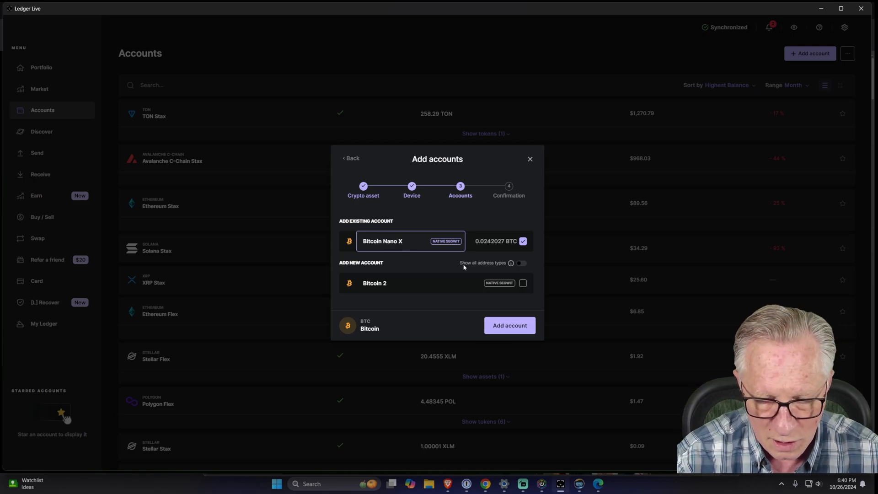
text(ORan)
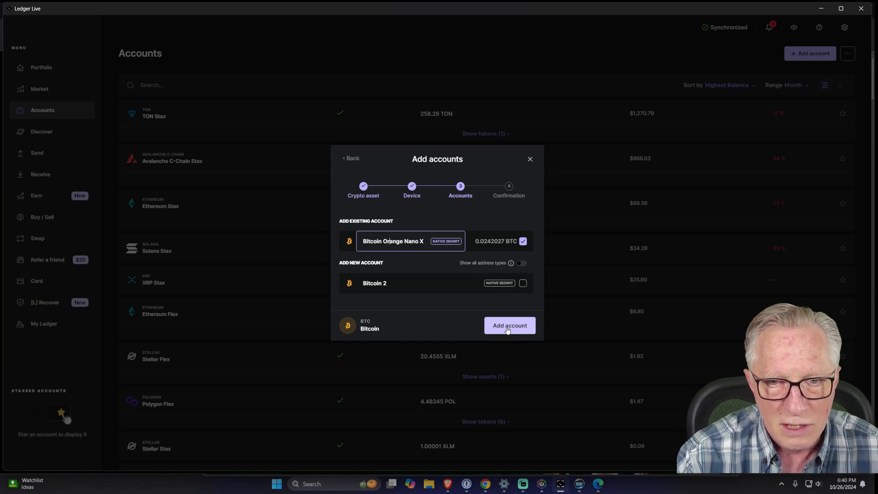
click(508, 325)
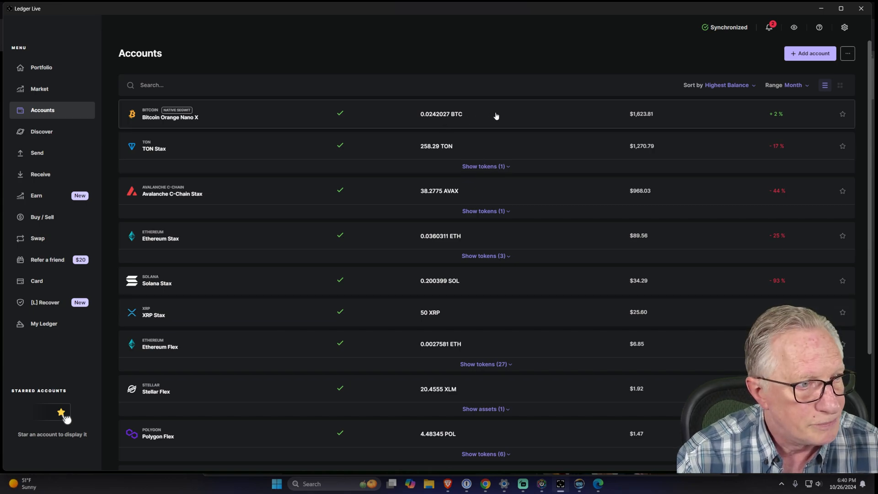
mouse_move(224, 117)
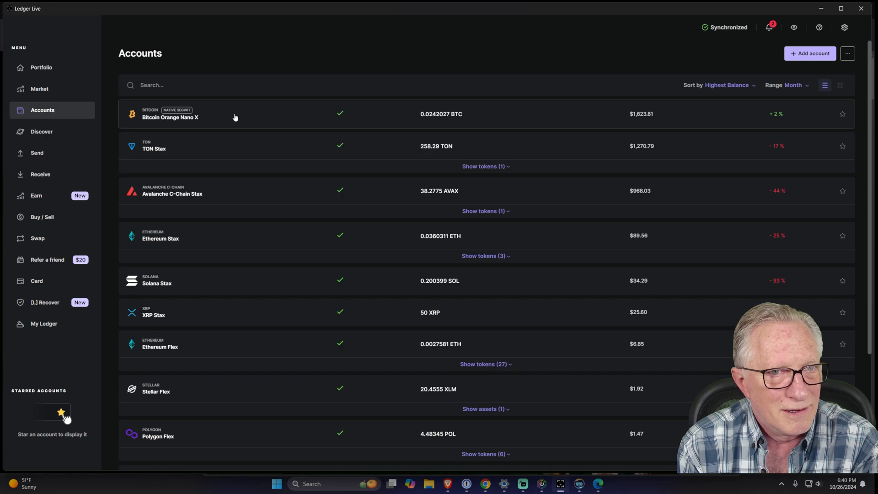
mouse_move(509, 114)
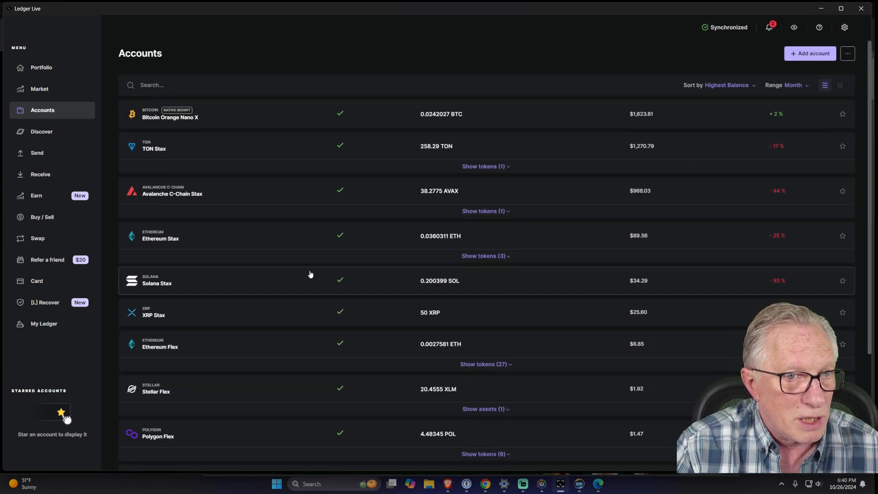
mouse_move(232, 109)
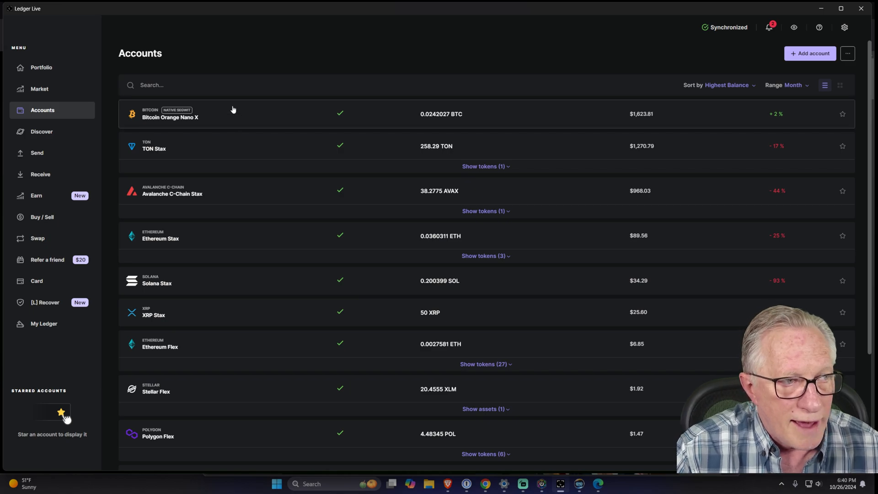
mouse_move(268, 119)
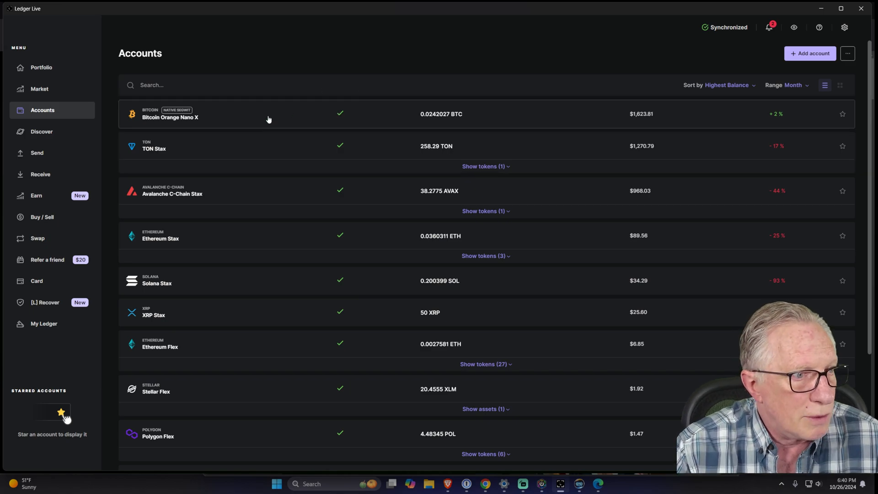
mouse_move(303, 102)
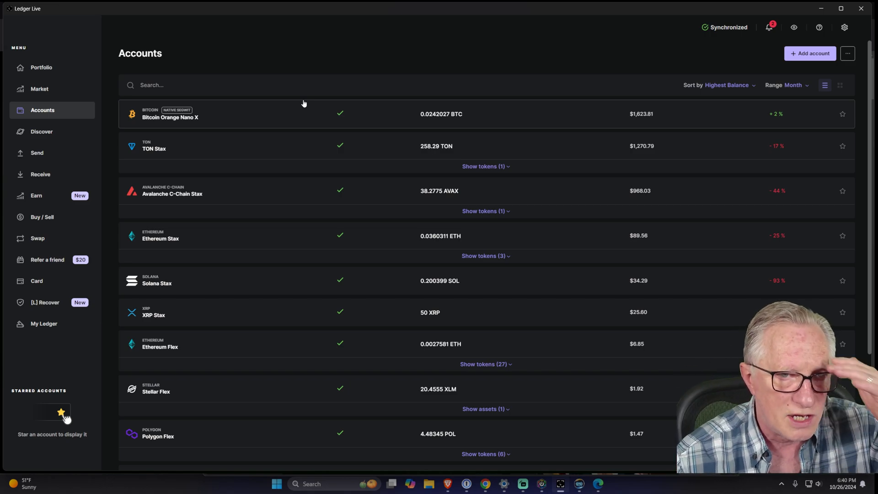
mouse_move(412, 123)
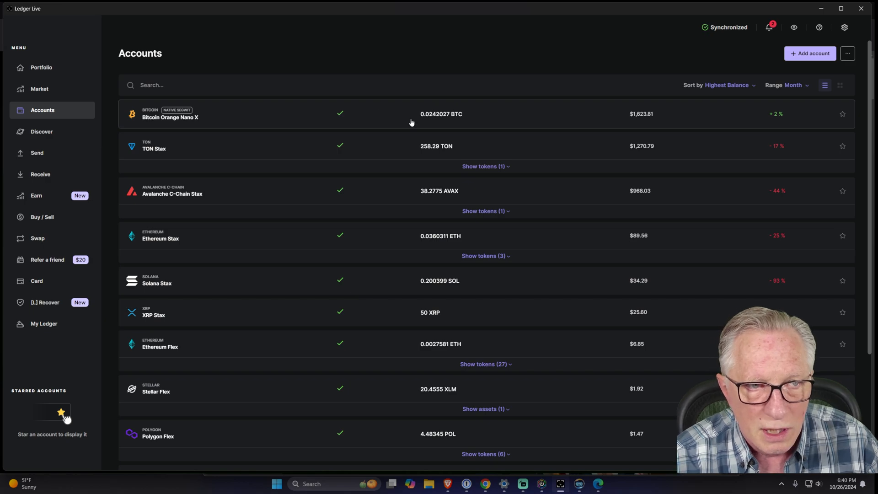
mouse_move(238, 100)
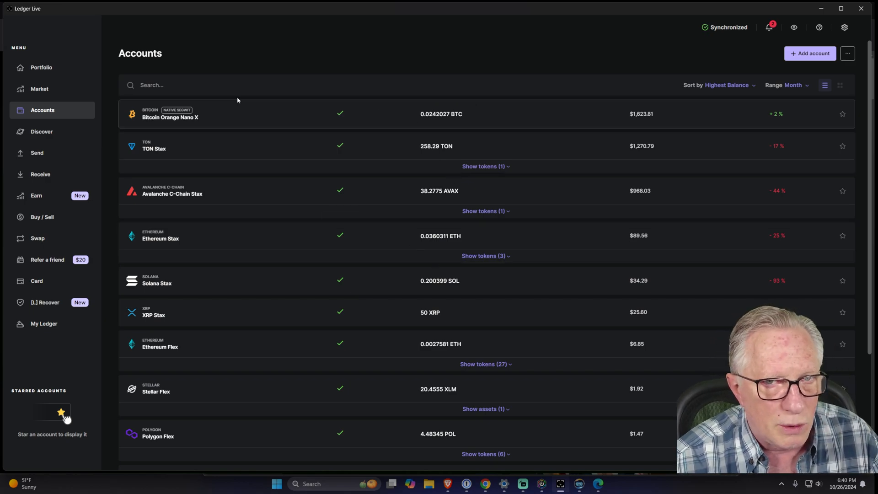
Step: Begin adding an account with Solana (SOL) selected as the crypto asset
click(809, 53)
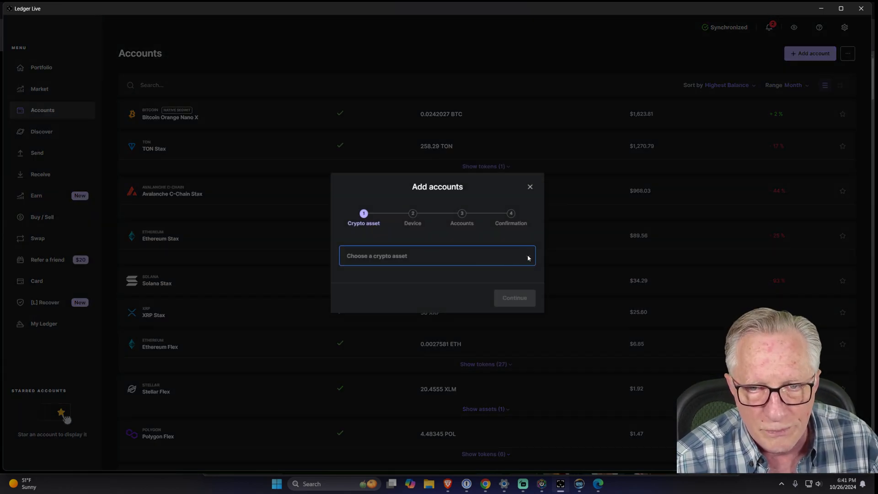
click(437, 256)
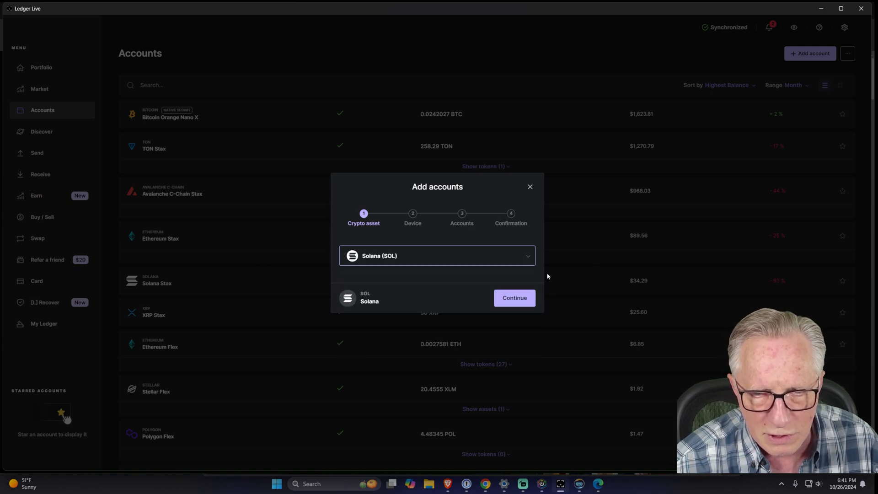
click(514, 297)
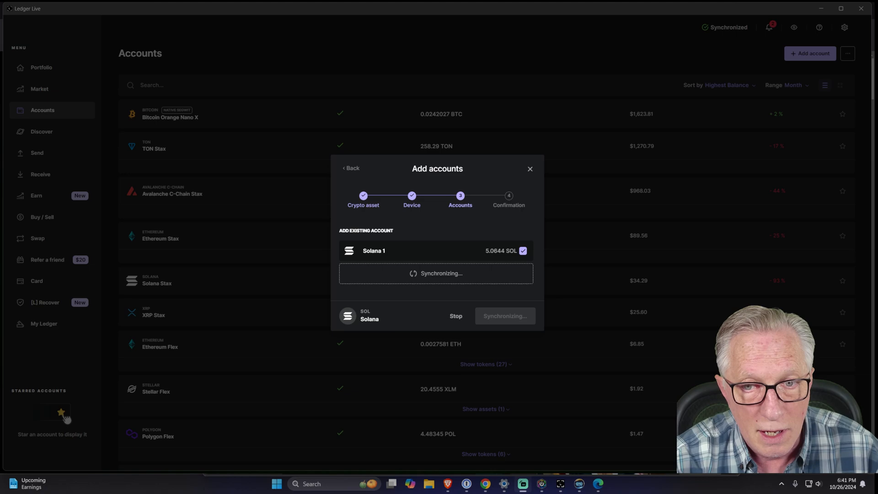
Step: Rename the Solana 1 account to 'Solana Orange Nano X' and add it
click(373, 250)
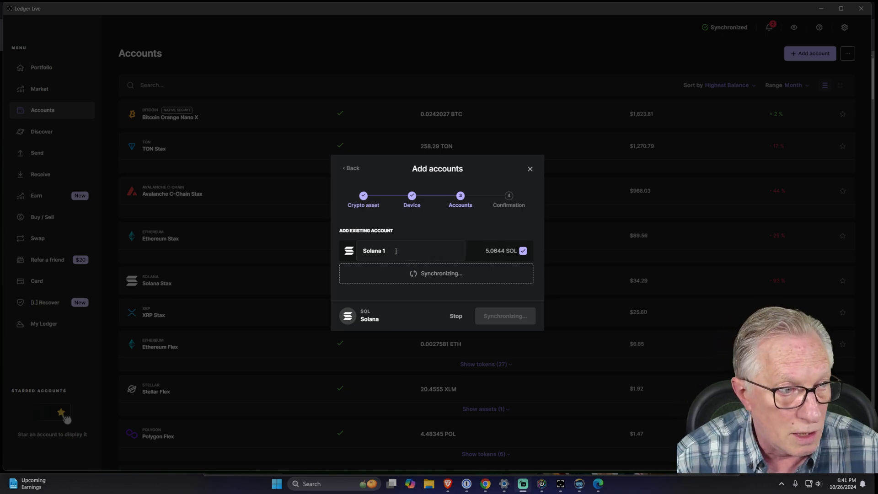
click(411, 251)
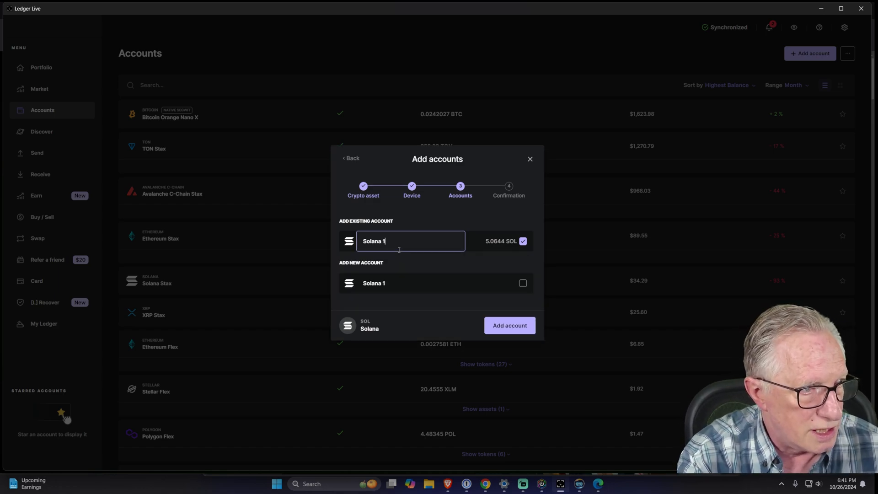
key(Backspace)
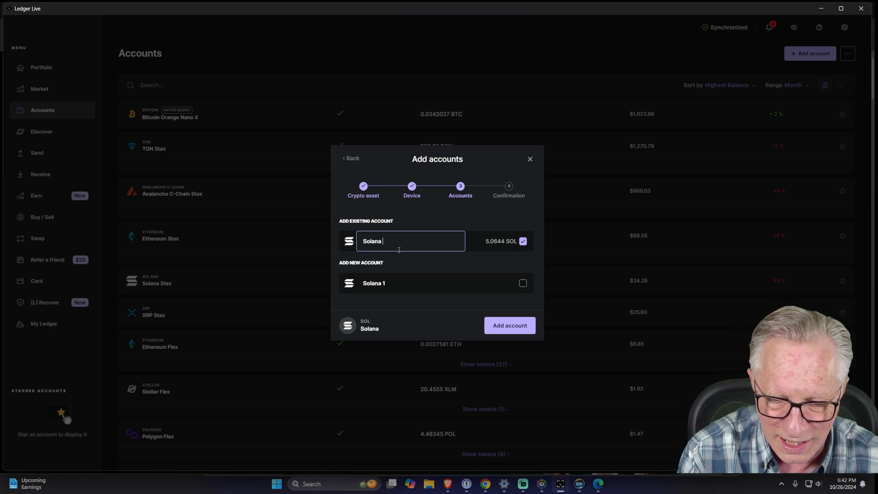
text(Orange N)
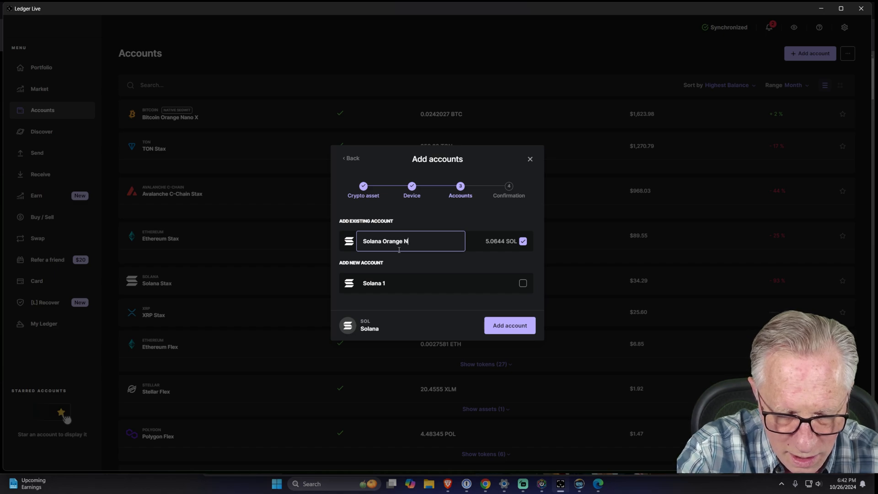
text(ano X)
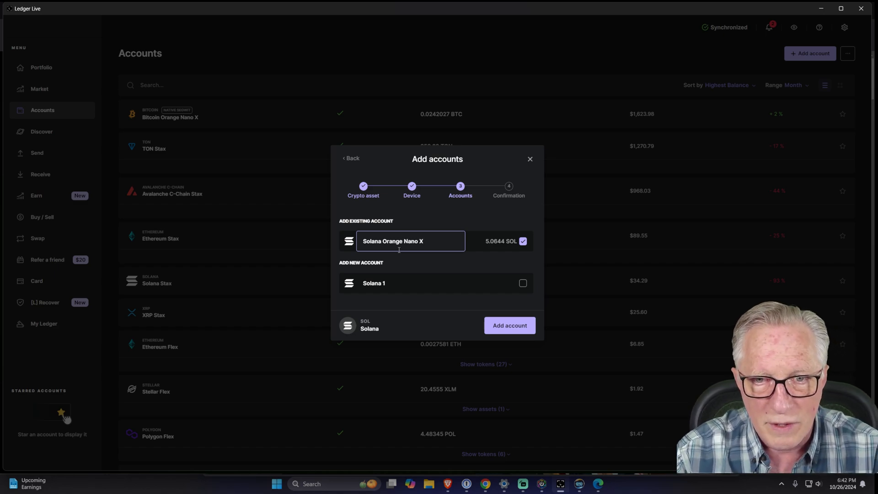
click(508, 325)
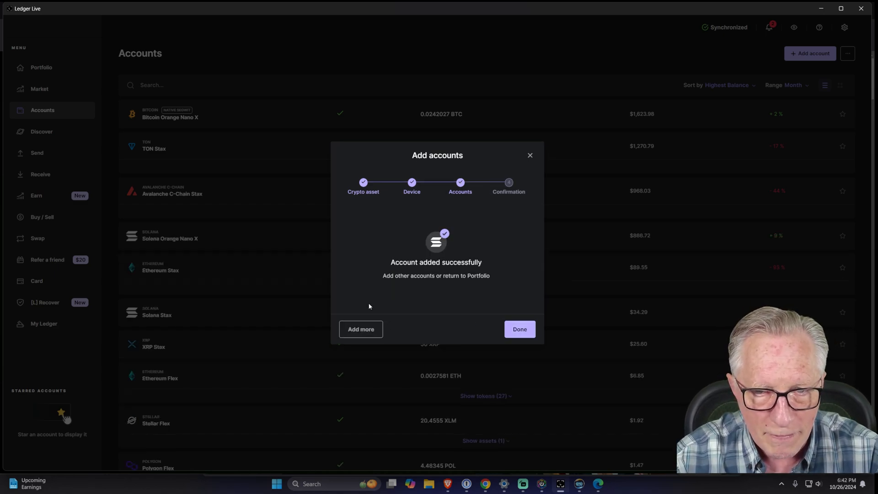
Step: Close the confirmation and review Solana Orange Nano X with 5.0644 SOL in Accounts
click(518, 329)
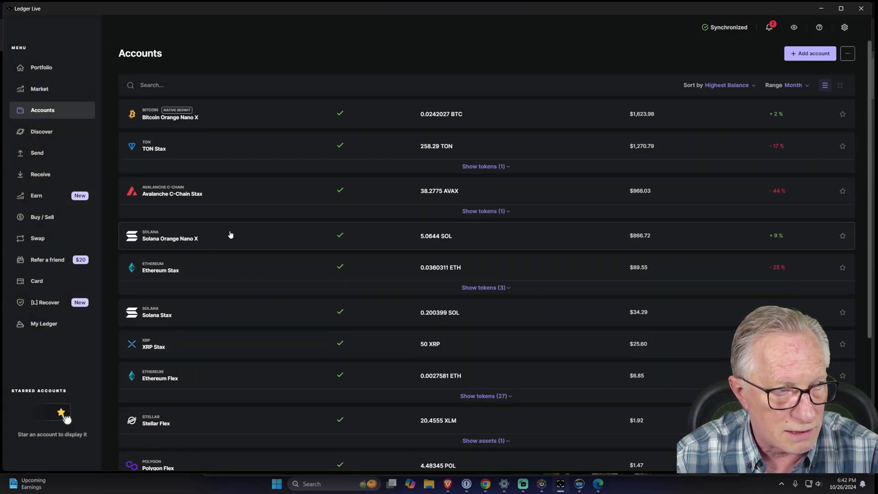
mouse_move(243, 240)
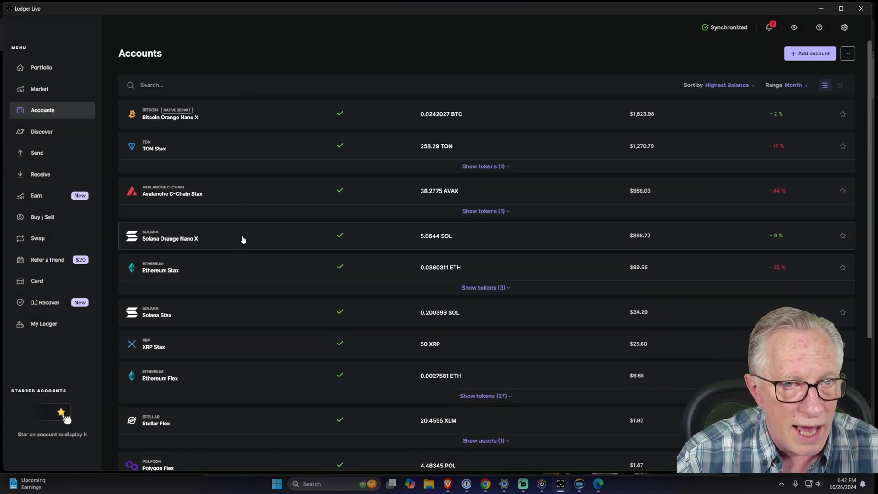
scroll(down, 3)
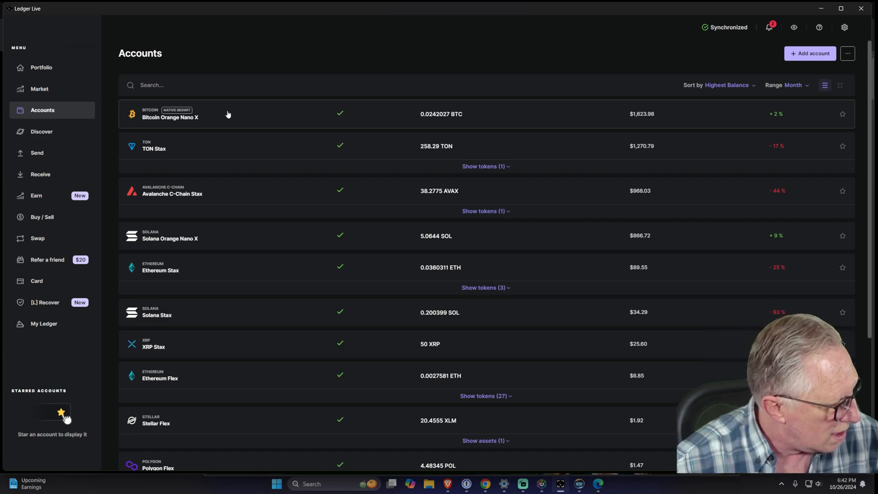
mouse_move(205, 235)
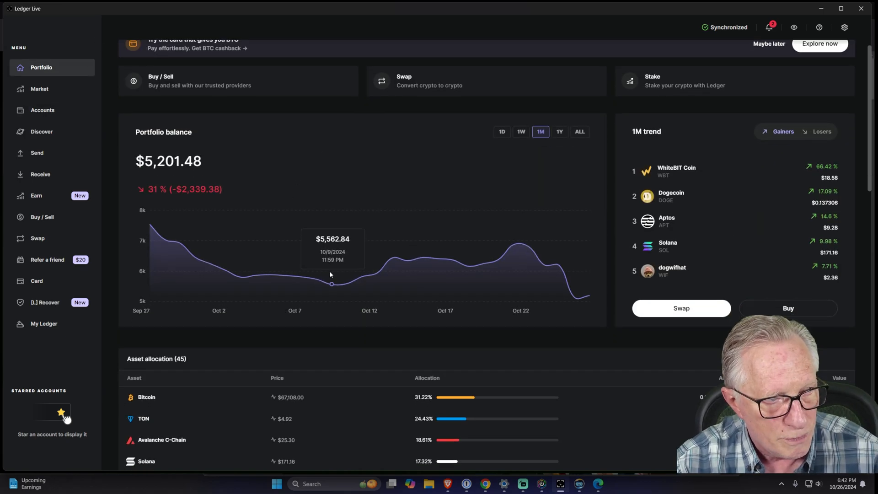
Step: Scroll the Portfolio page to review the $5,201.48 balance and asset allocation
scroll(down, 3)
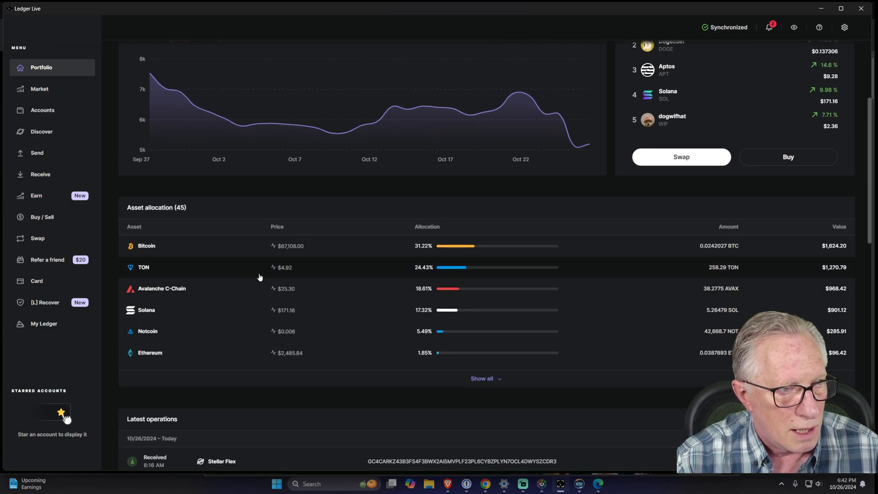
scroll(up, 3)
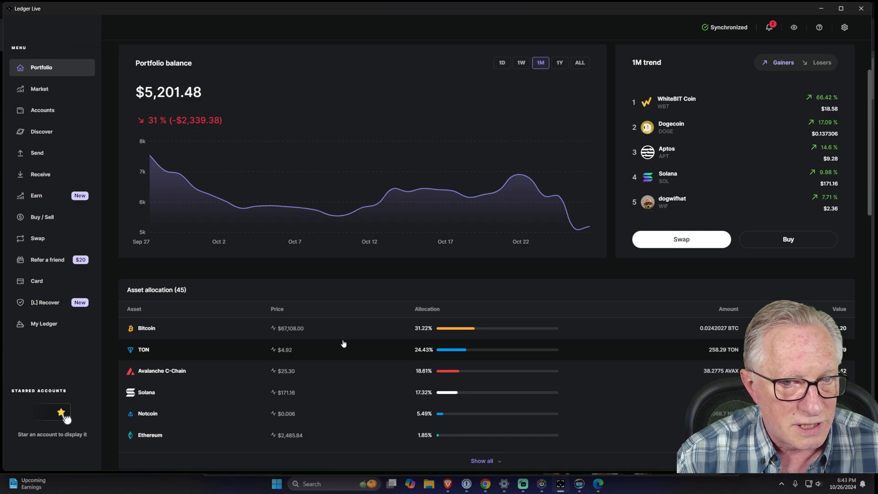
mouse_move(326, 330)
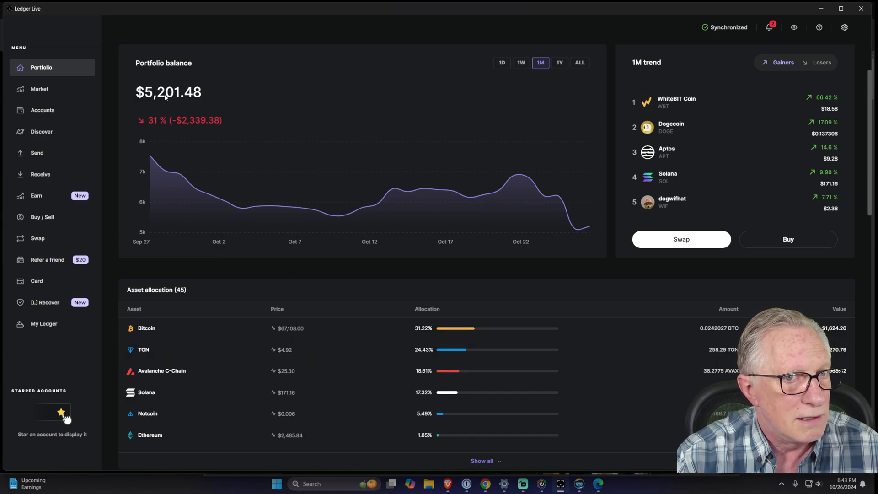
mouse_move(215, 94)
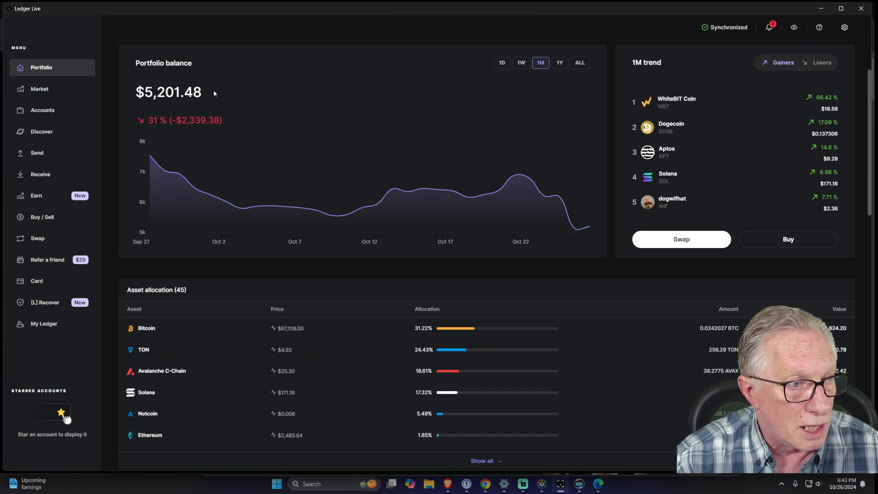
mouse_move(239, 90)
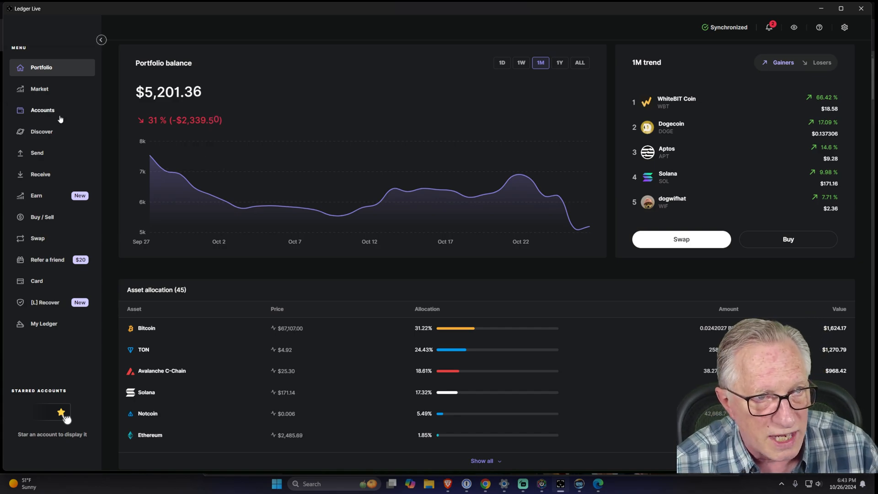
click(42, 109)
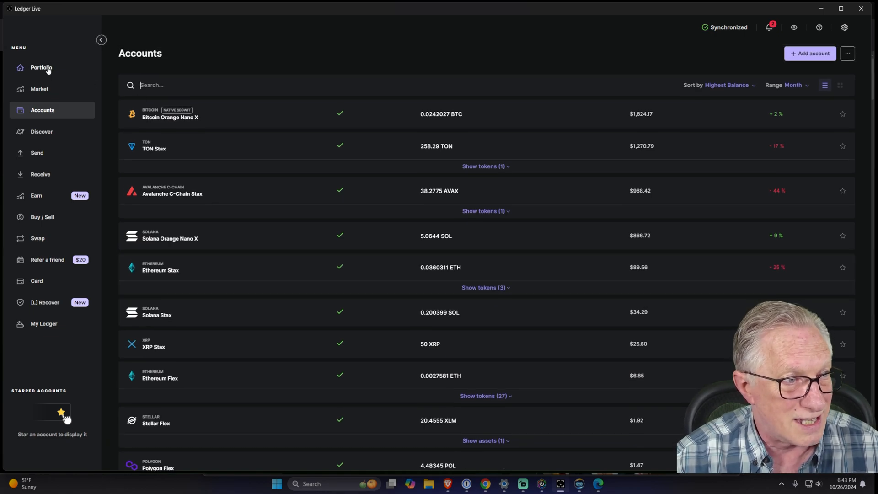
click(40, 67)
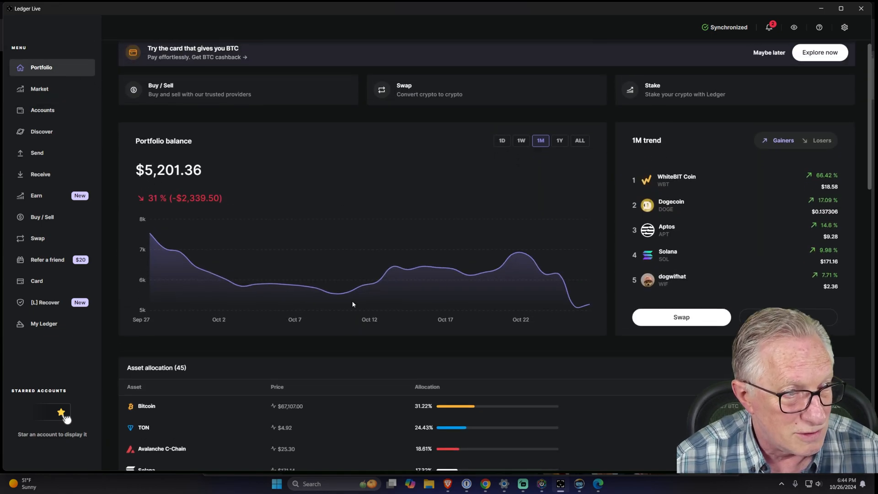